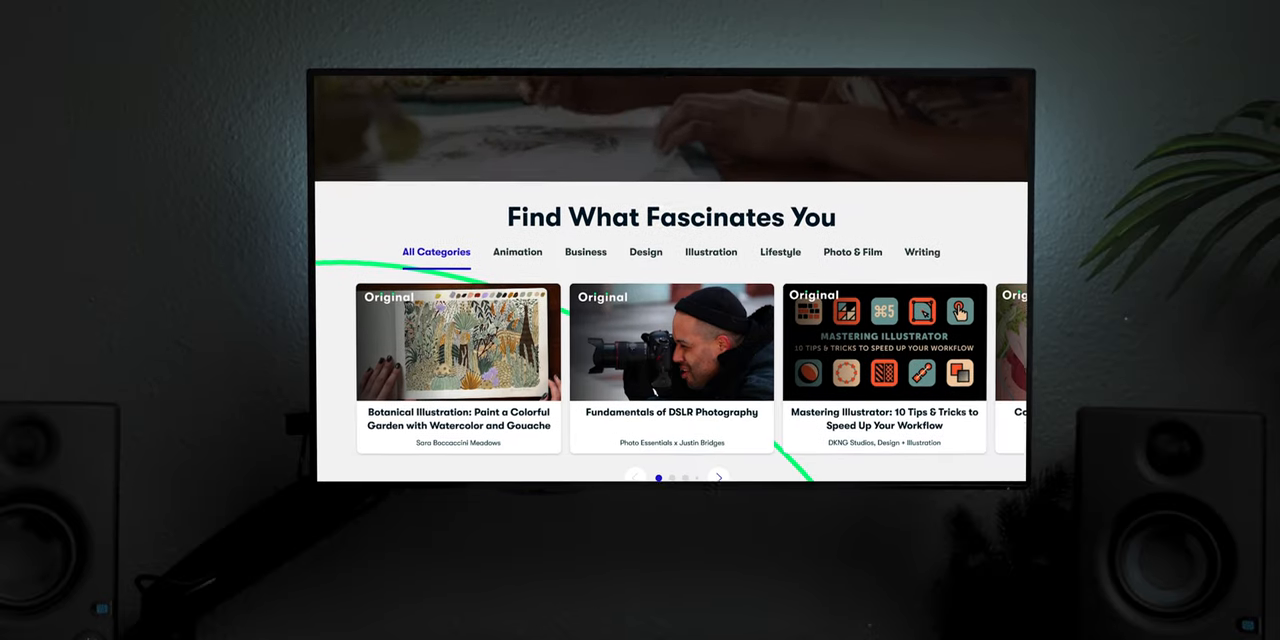
Open the 'Botanical Illustration: Paint a Colorful Garden with Watercolor and Gouache' class from the carousel.
scroll("up", 3)
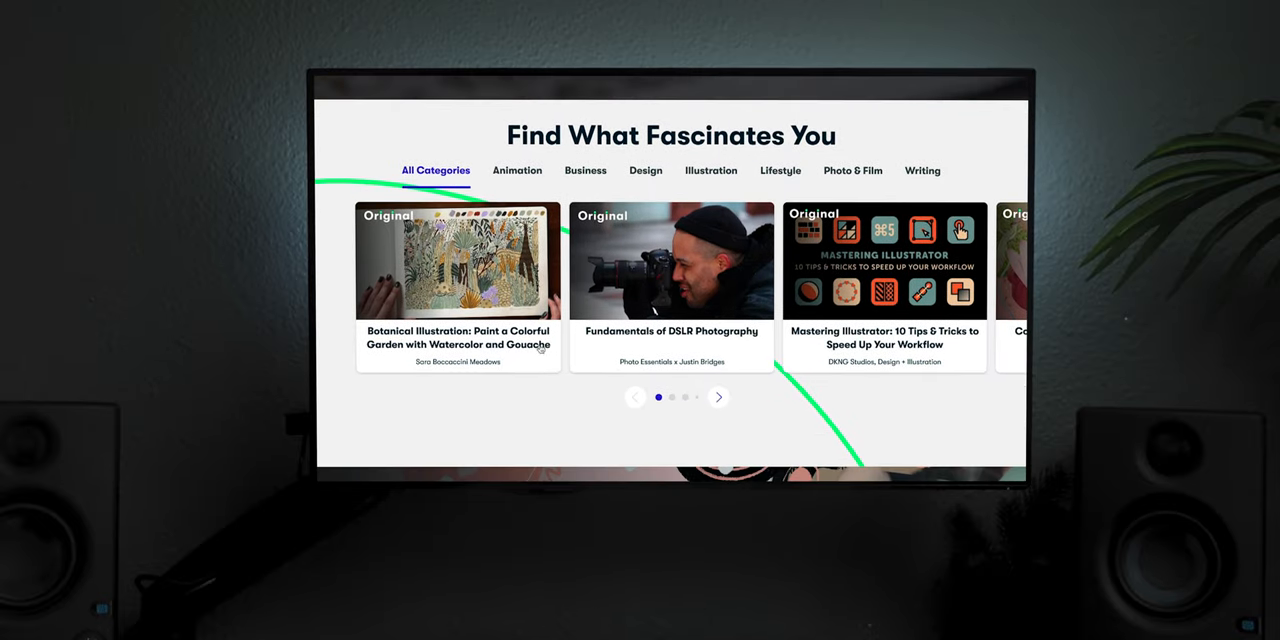
left_click(458, 261)
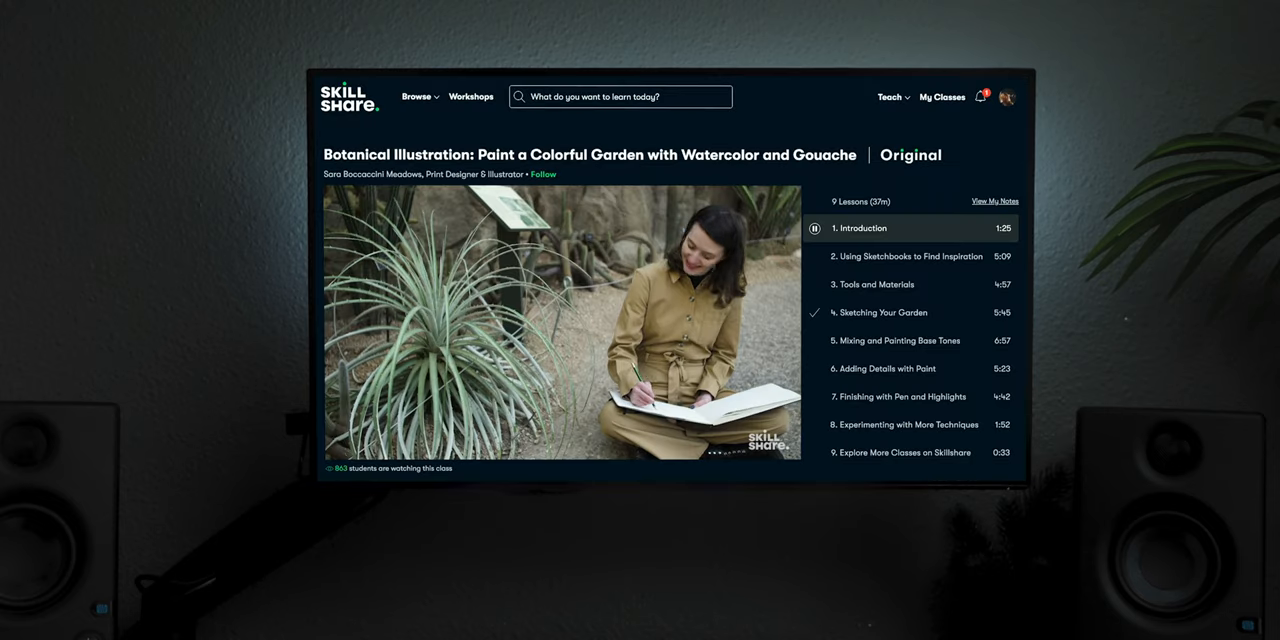